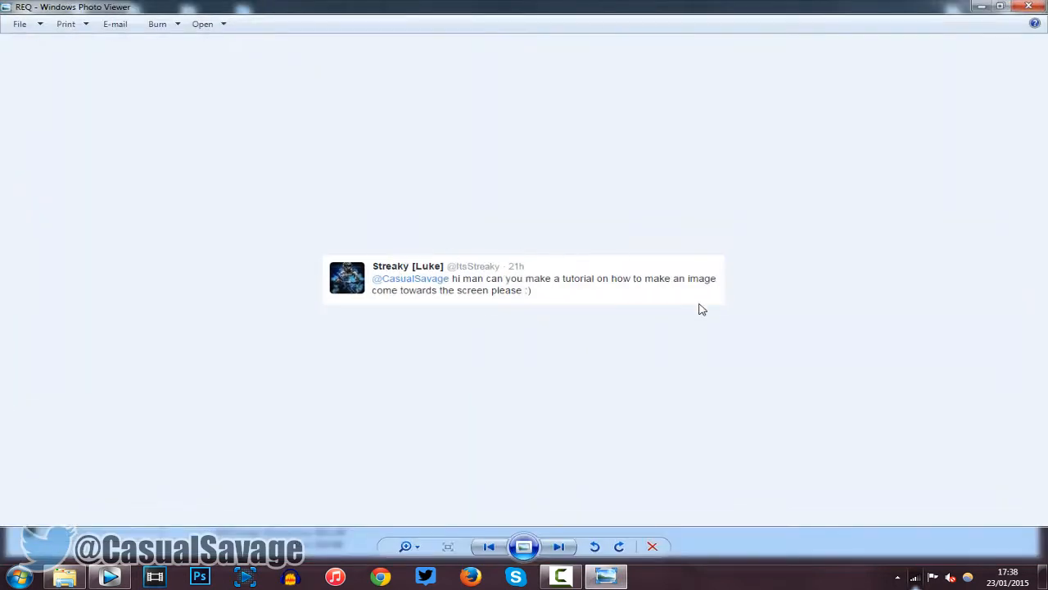
mouse_move(747, 332)
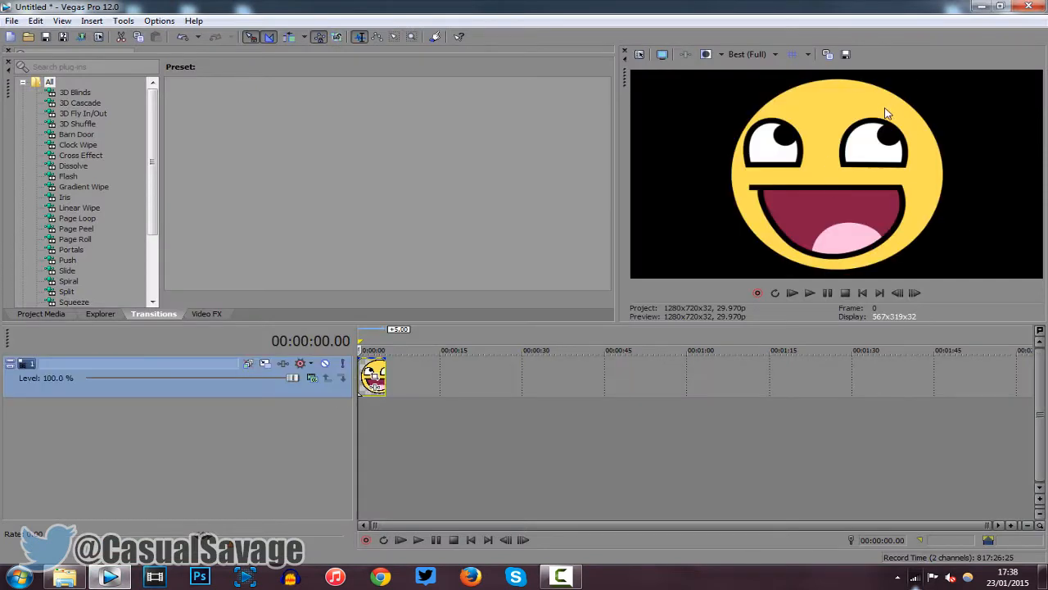
mouse_move(785, 121)
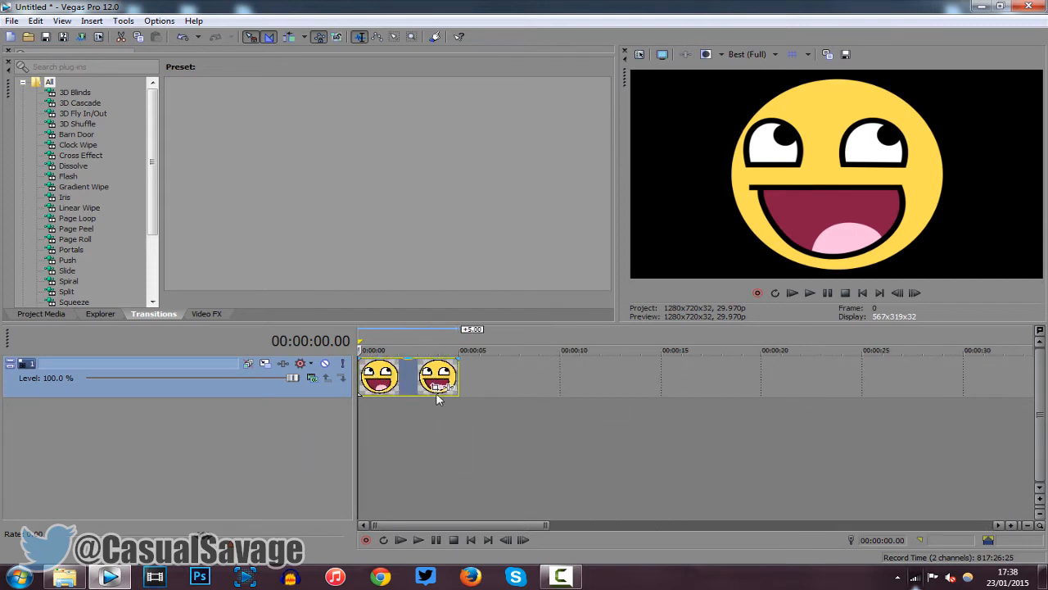
mouse_move(439, 385)
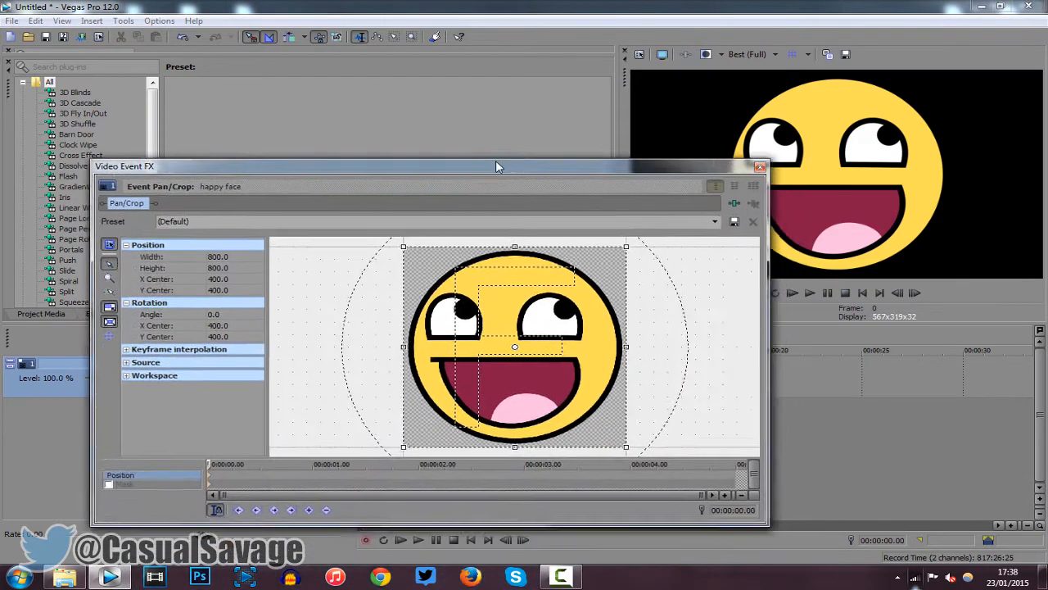
- Reposition the Event Pan/Crop editor and jump to the event's first keyframe
left_click_drag(494, 167, 483, 150)
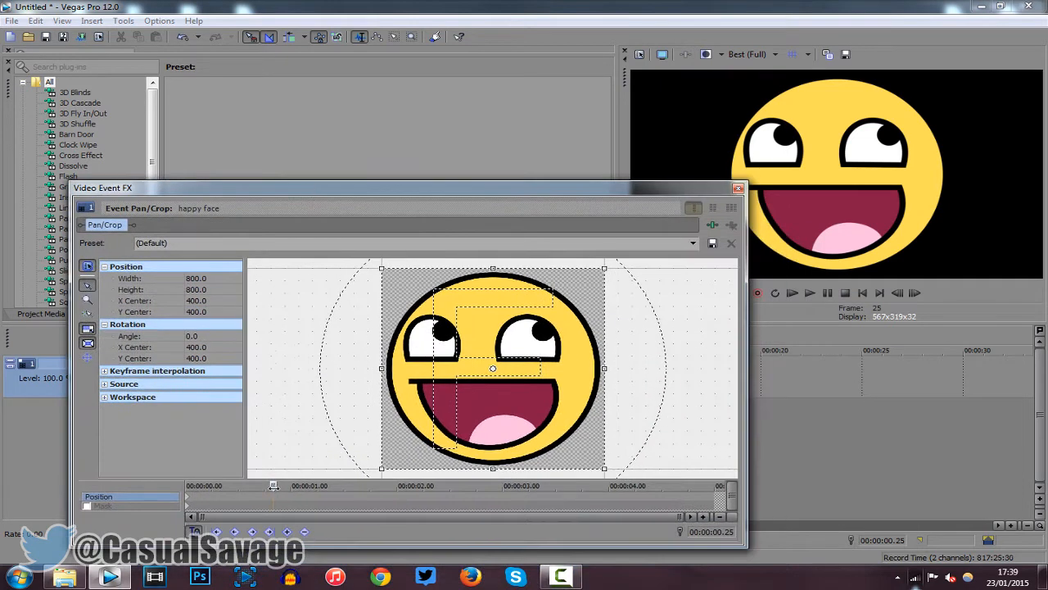
left_click(187, 485)
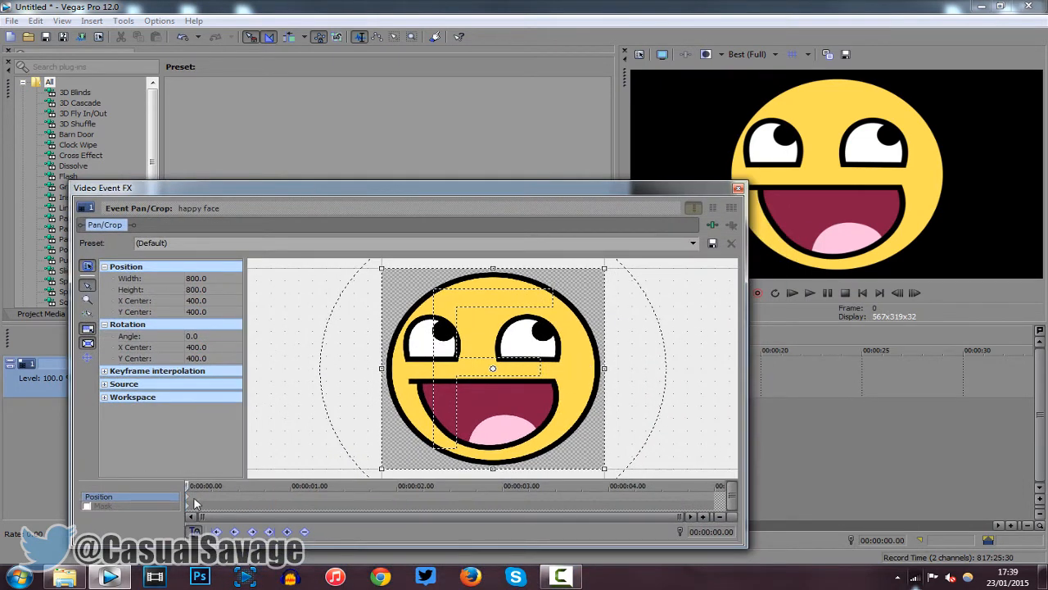
mouse_move(564, 360)
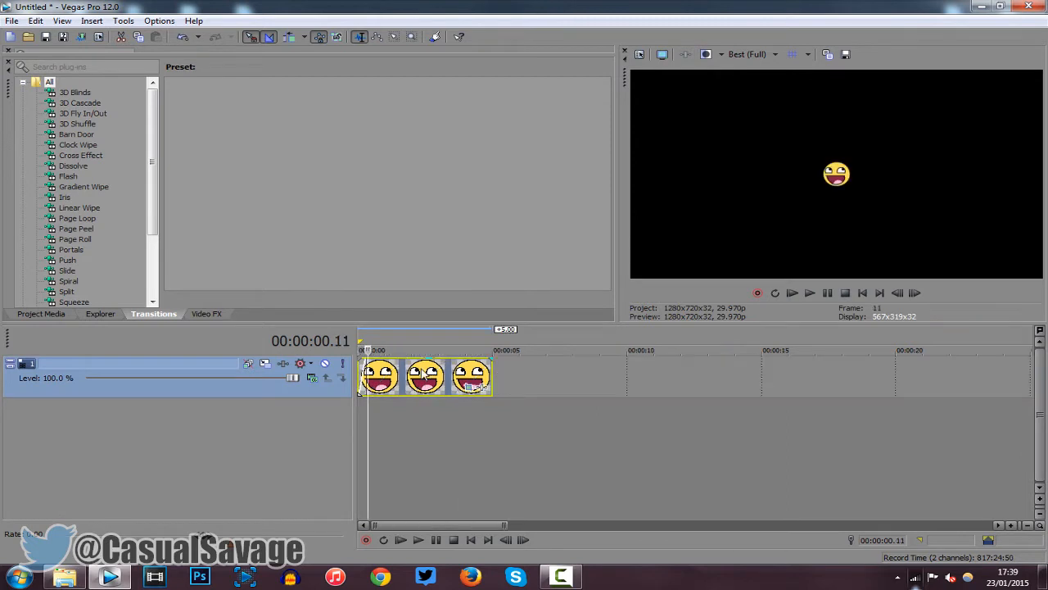
- Preview the zoom from the project start, then place the playhead near 3.10 and bring up Restore for the crop box
left_click(809, 291)
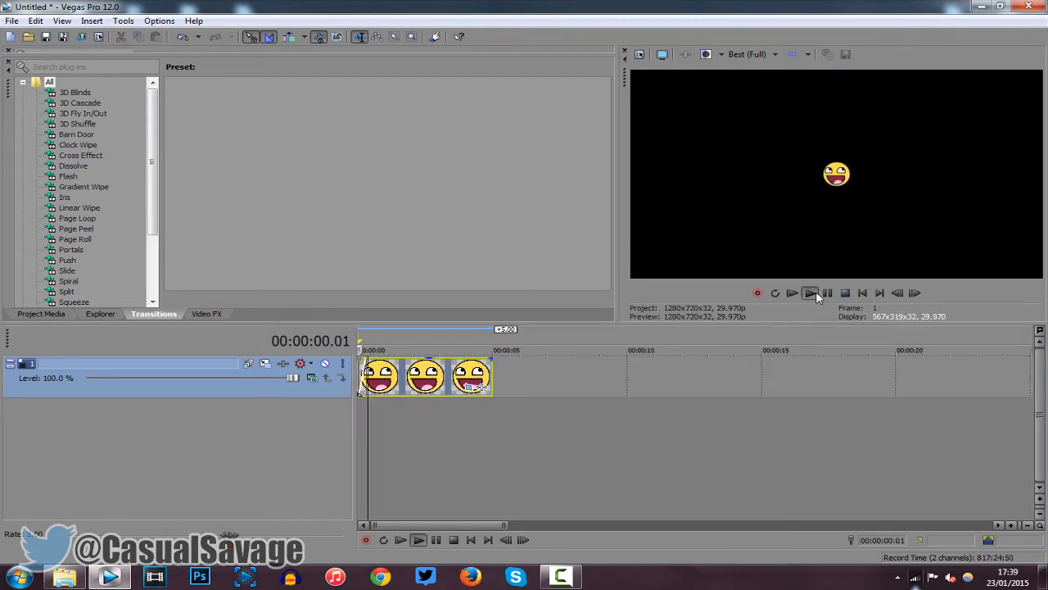
left_click(809, 291)
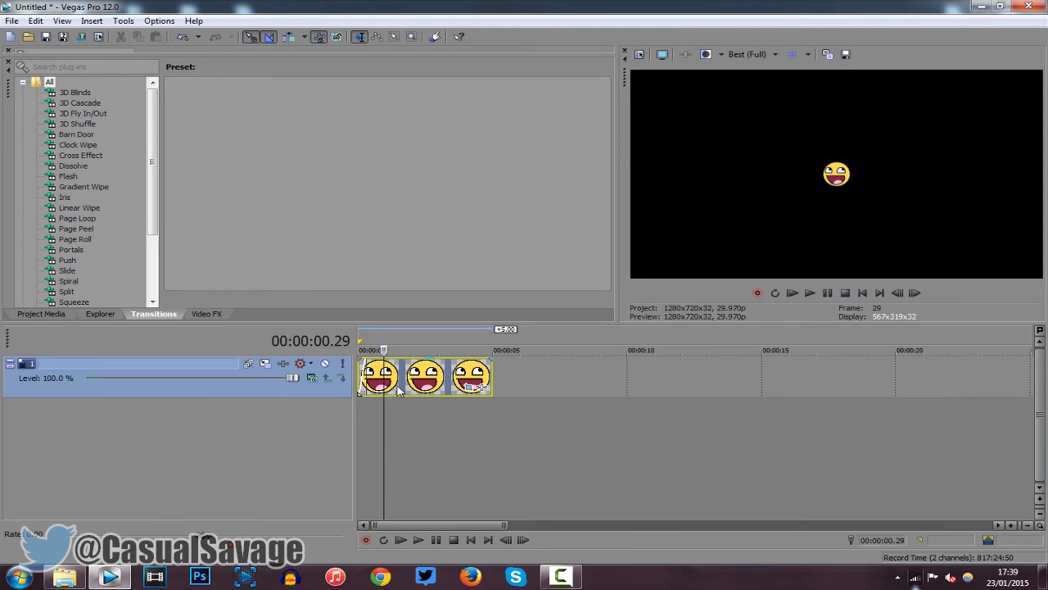
mouse_move(413, 390)
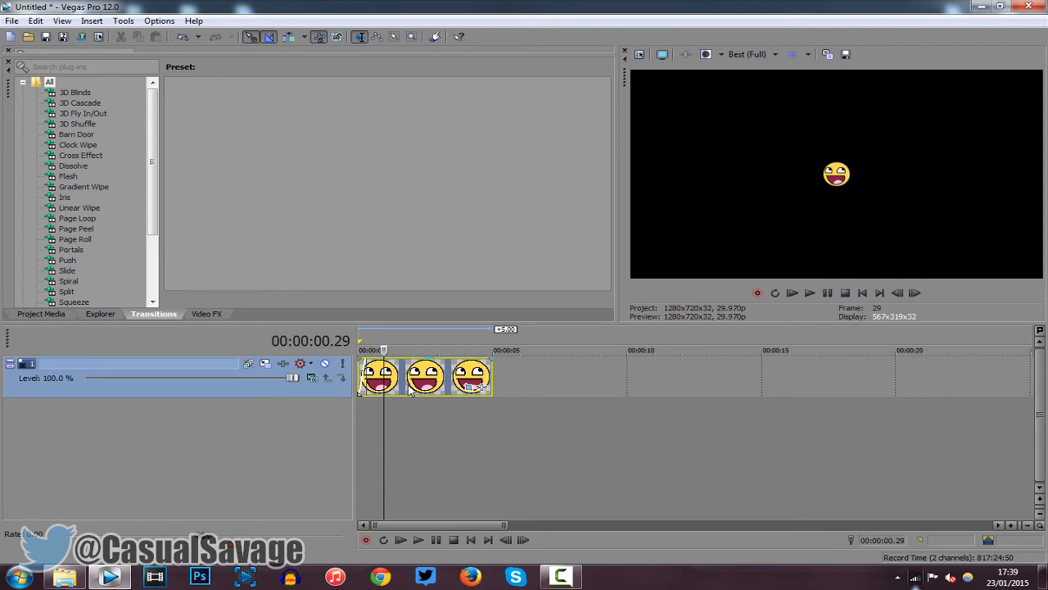
left_click(426, 350)
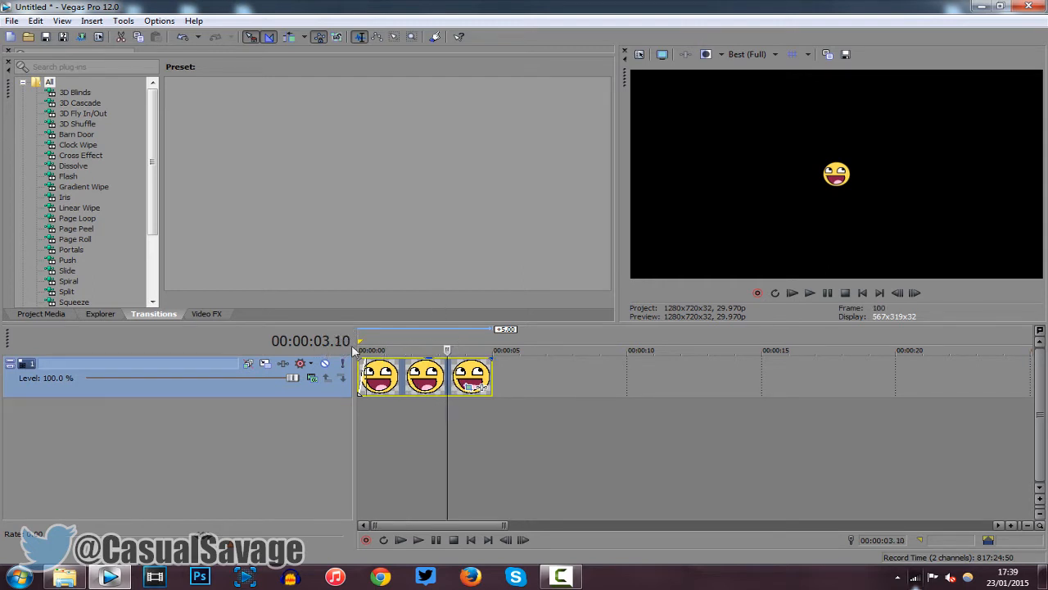
mouse_move(881, 177)
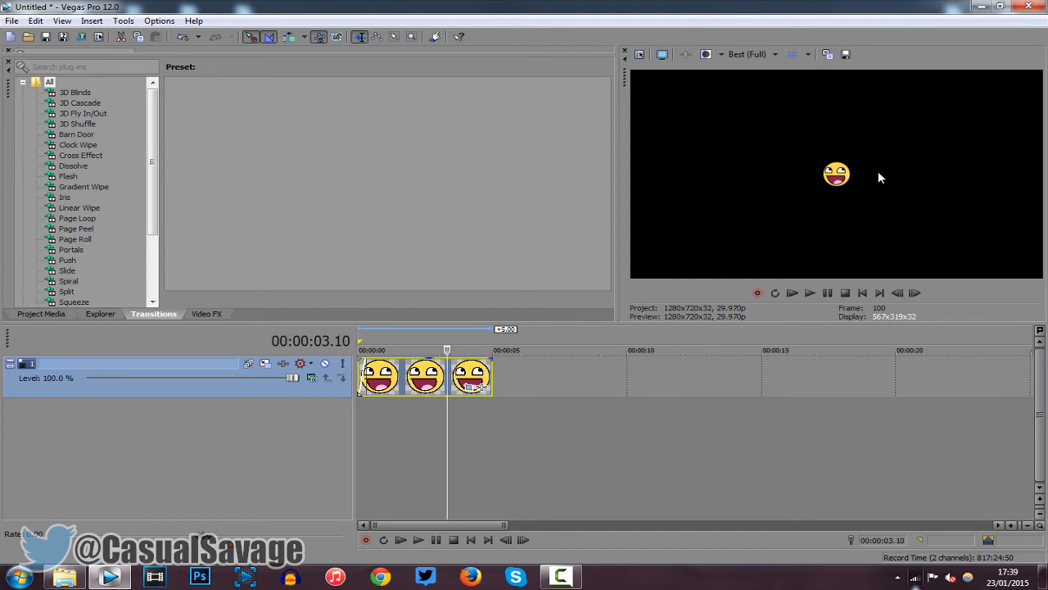
mouse_move(468, 390)
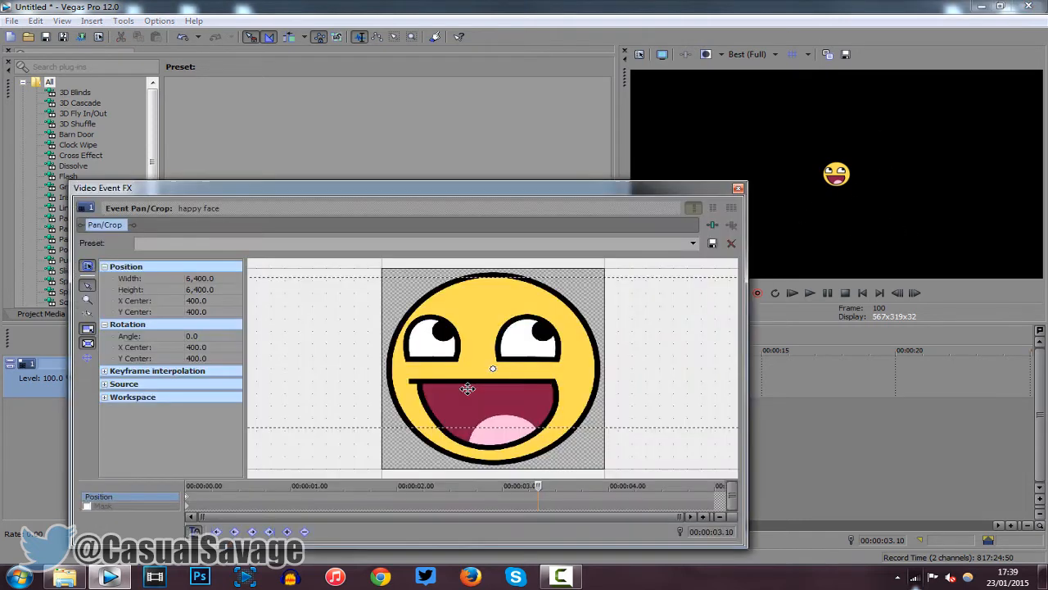
right_click(493, 367)
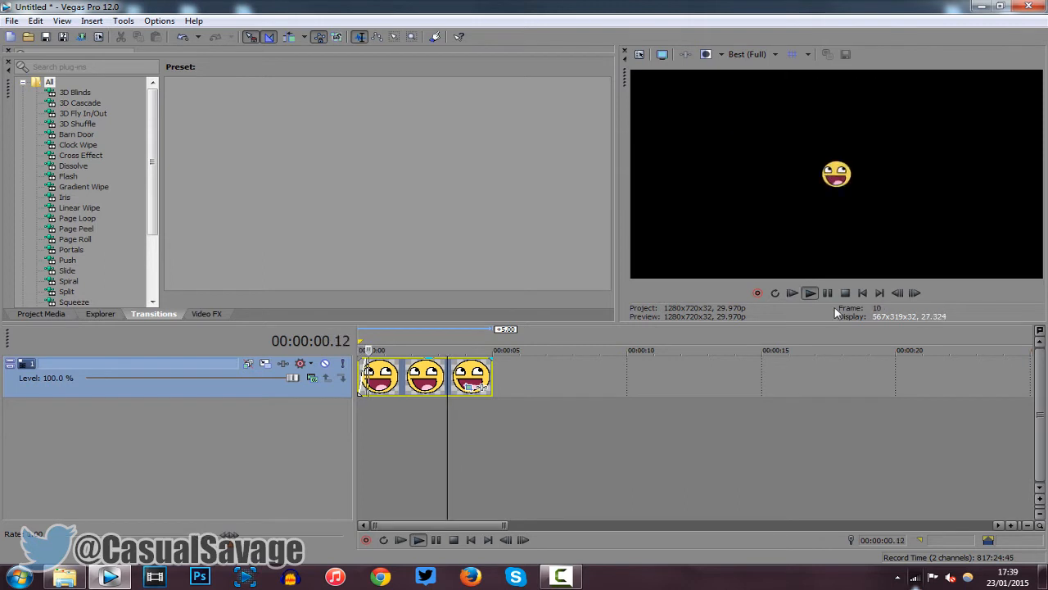
left_click(809, 292)
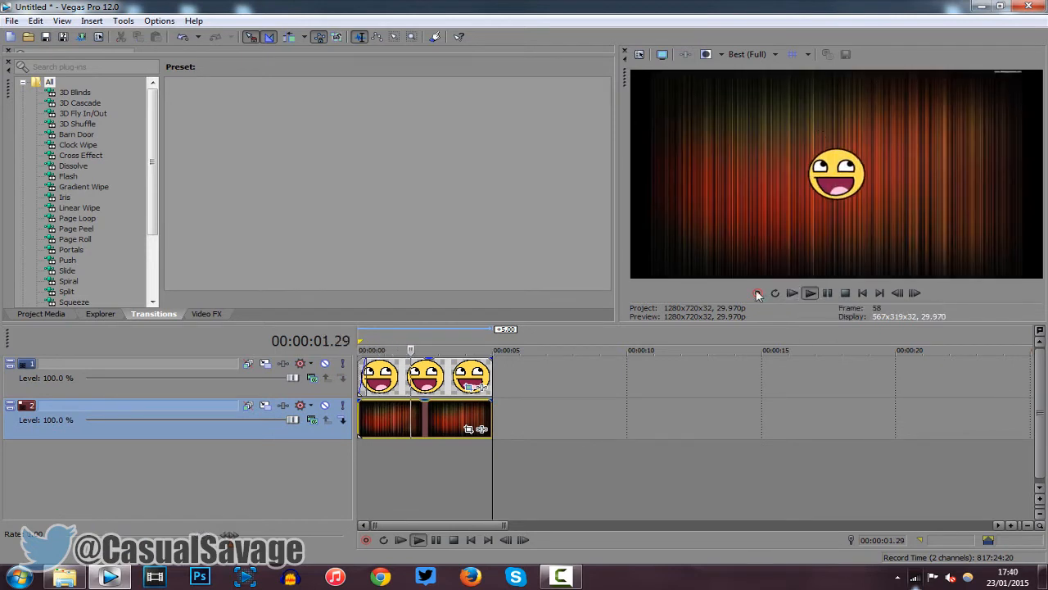
- Stop preview playback after placing the red curtain clip on the track below
left_click(809, 292)
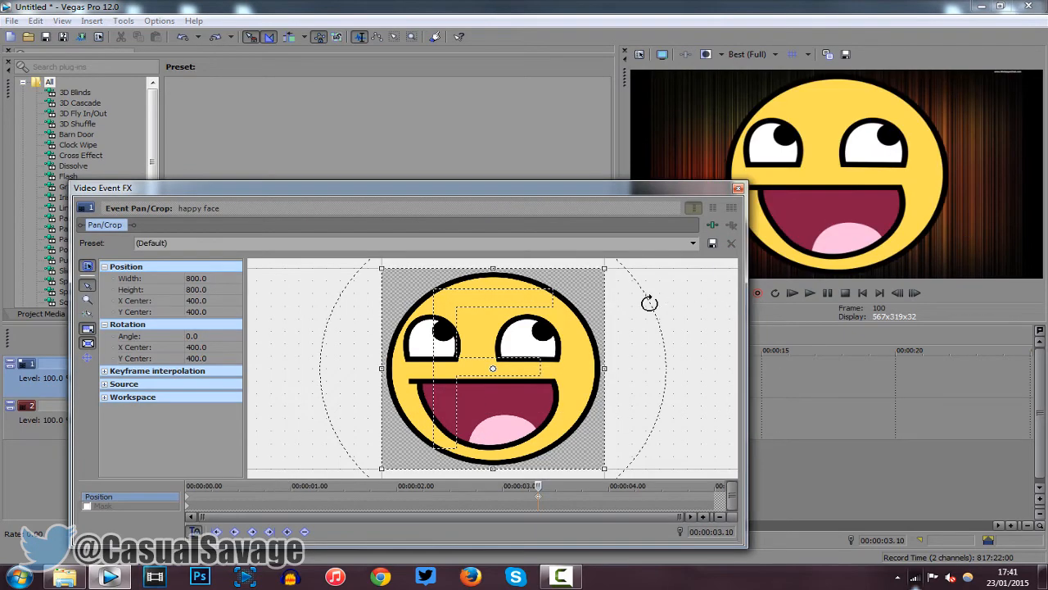
- Rotate the happy face to an Angle of about -1080 (three full turns) at the 3.10 keyframe and close Pan/Crop
left_click_drag(649, 303, 539, 459)
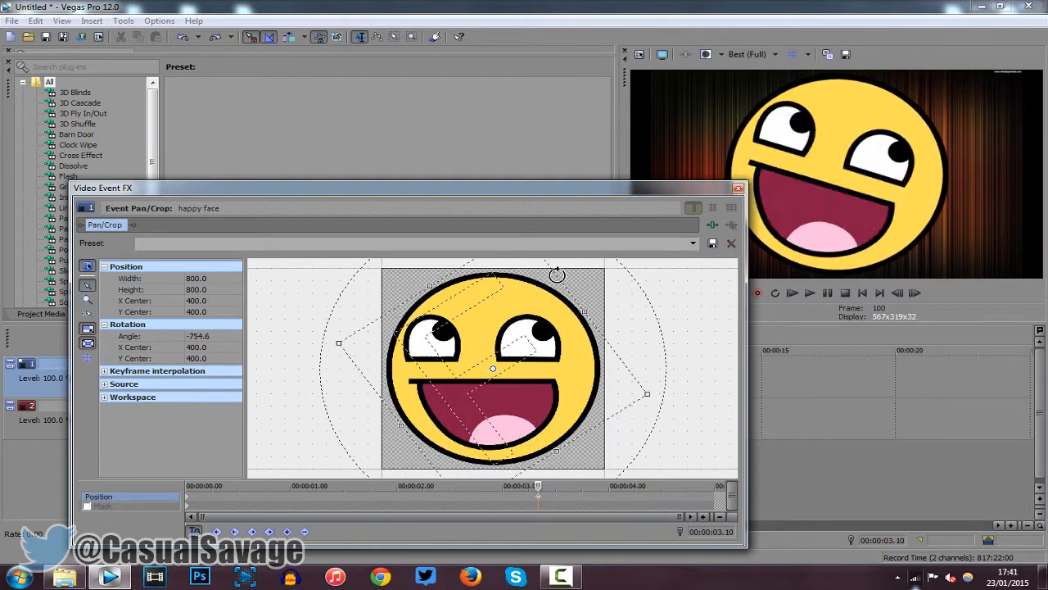
left_click_drag(557, 275, 684, 364)
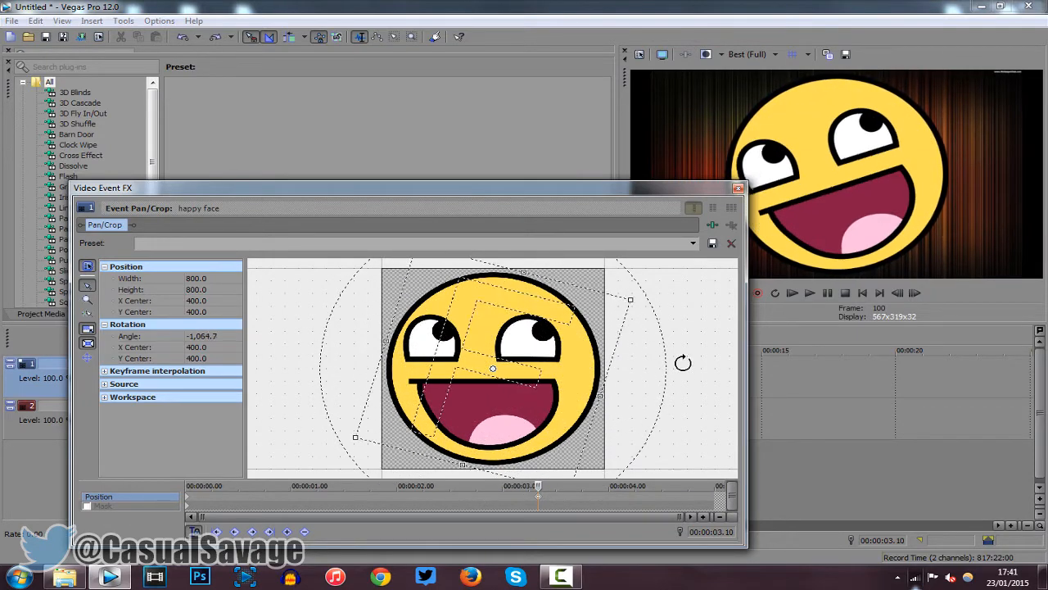
left_click_drag(683, 362, 672, 325)
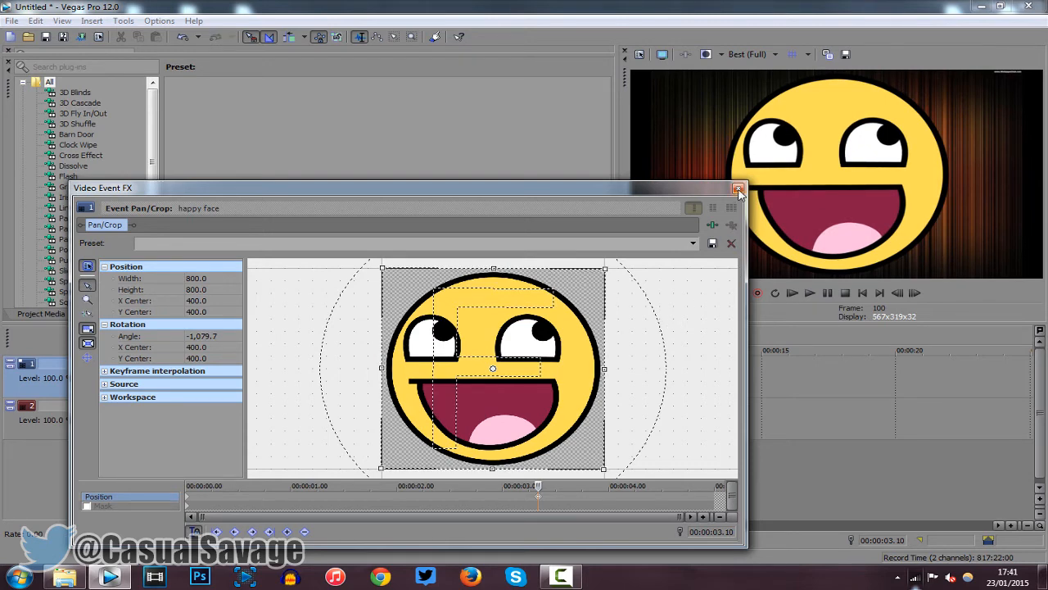
left_click(739, 190)
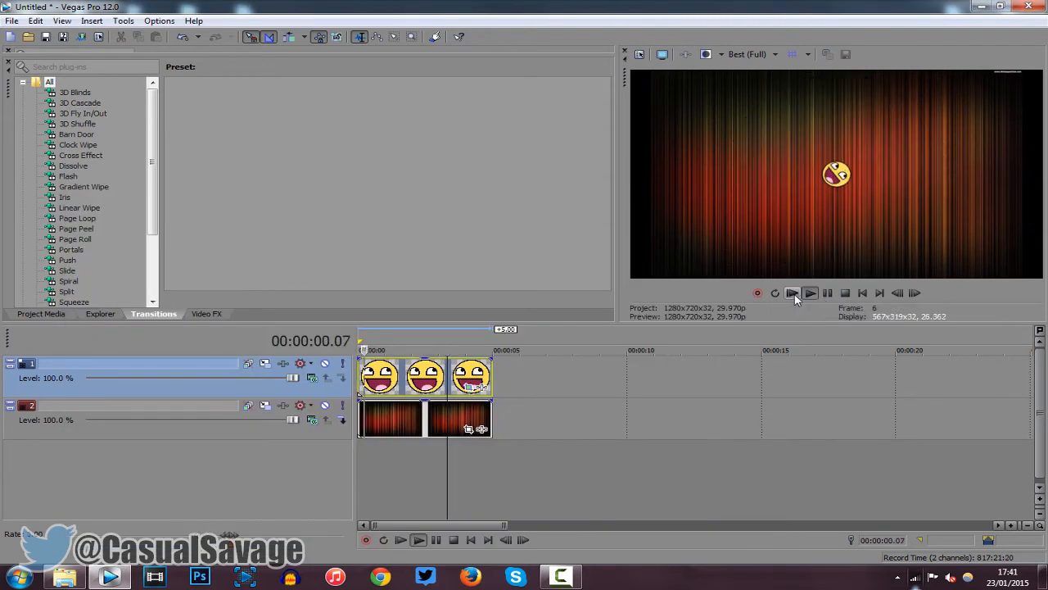
left_click(793, 291)
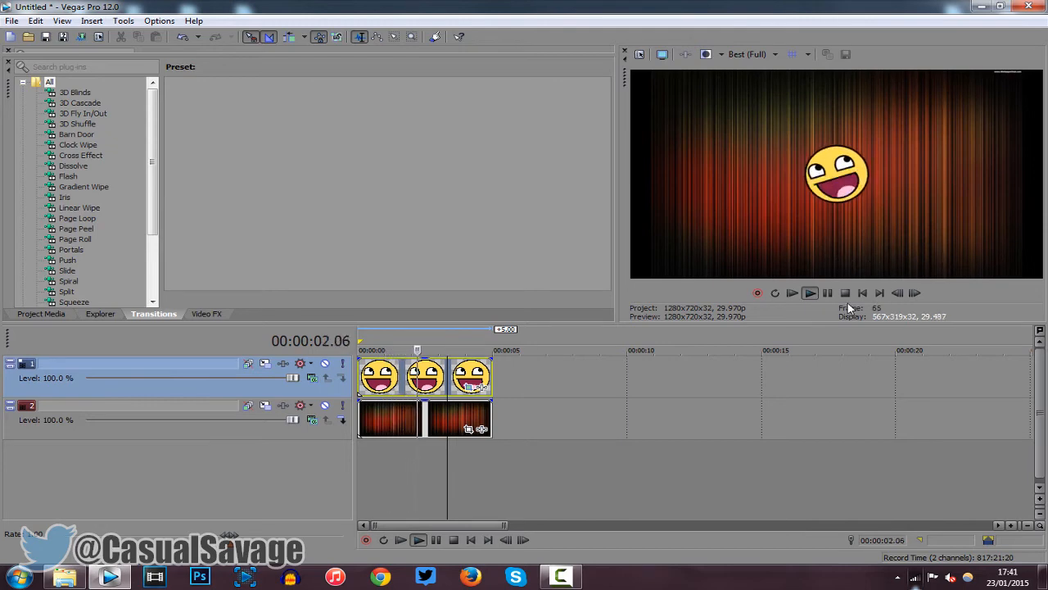
left_click(810, 292)
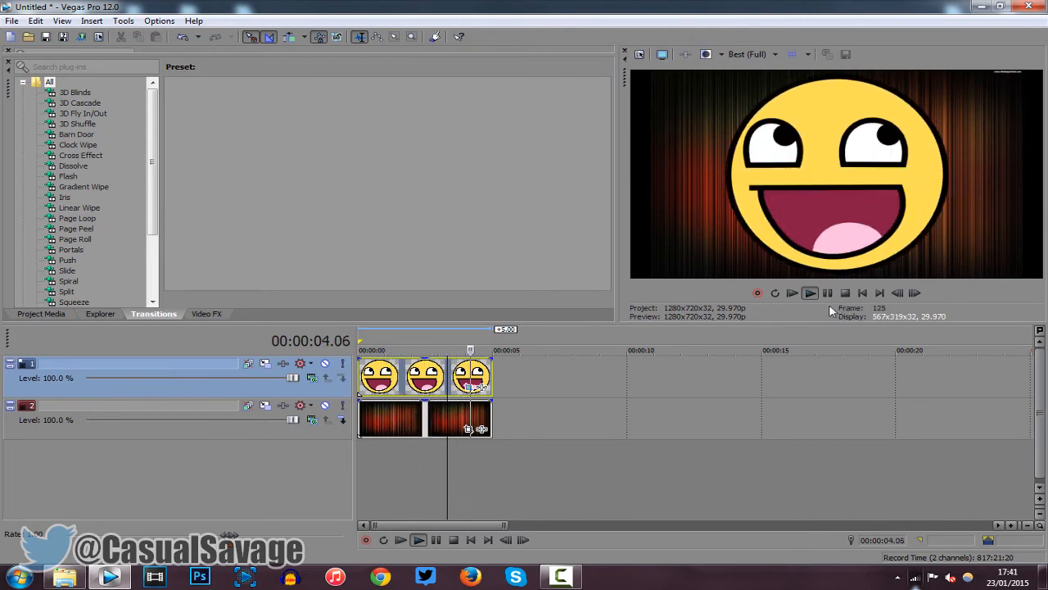